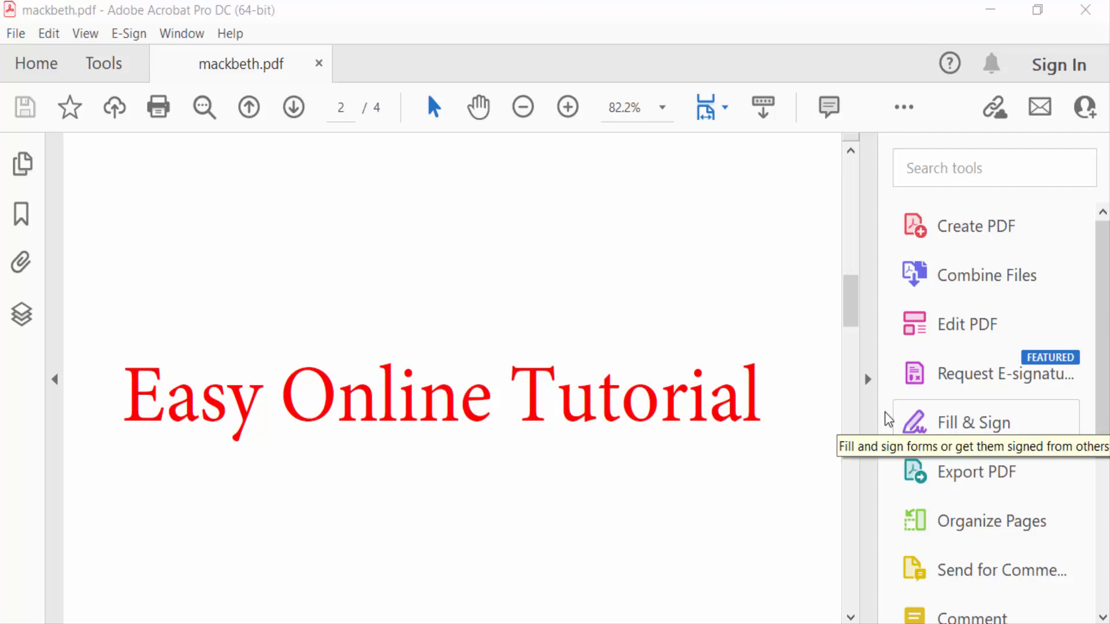
mouse_move(826, 453)
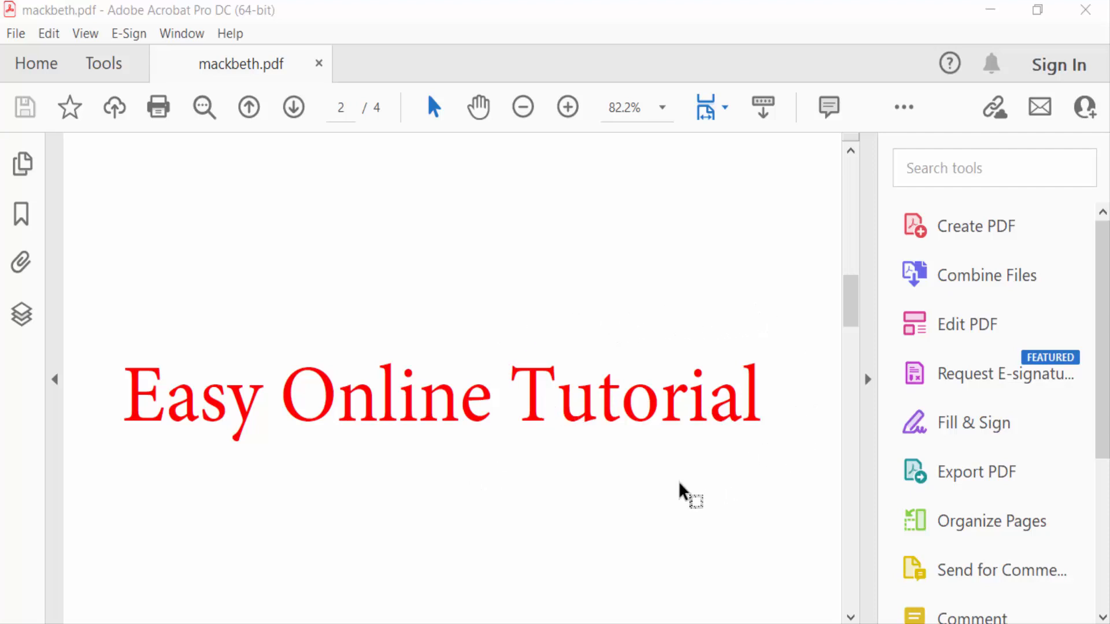
mouse_move(103, 386)
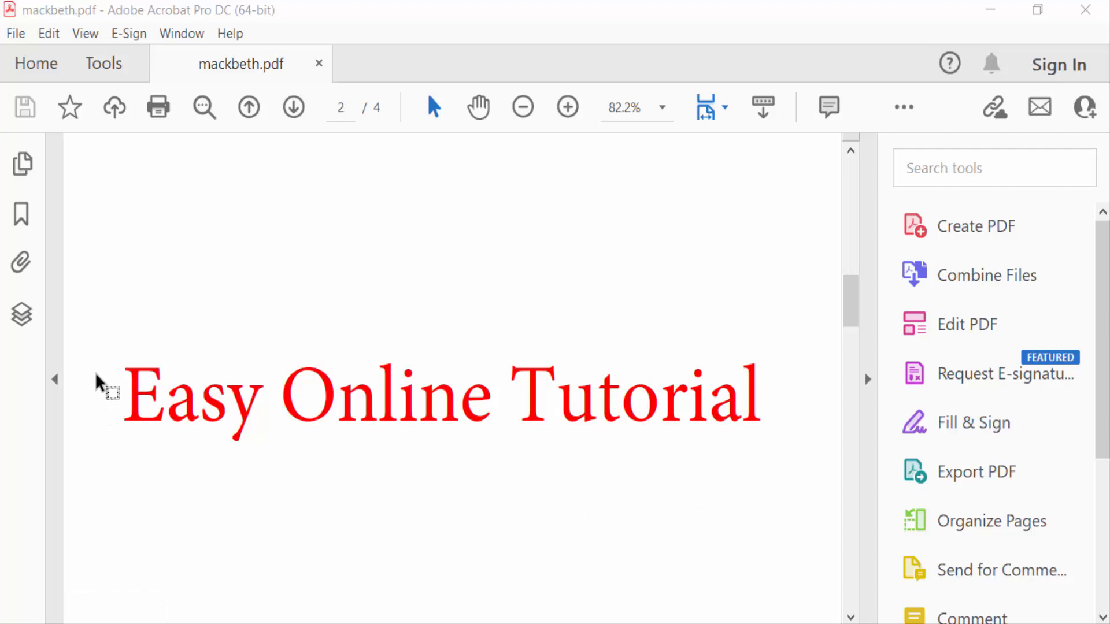
- Open the Comment tools and select the Cloud drawing tool
left_click(104, 64)
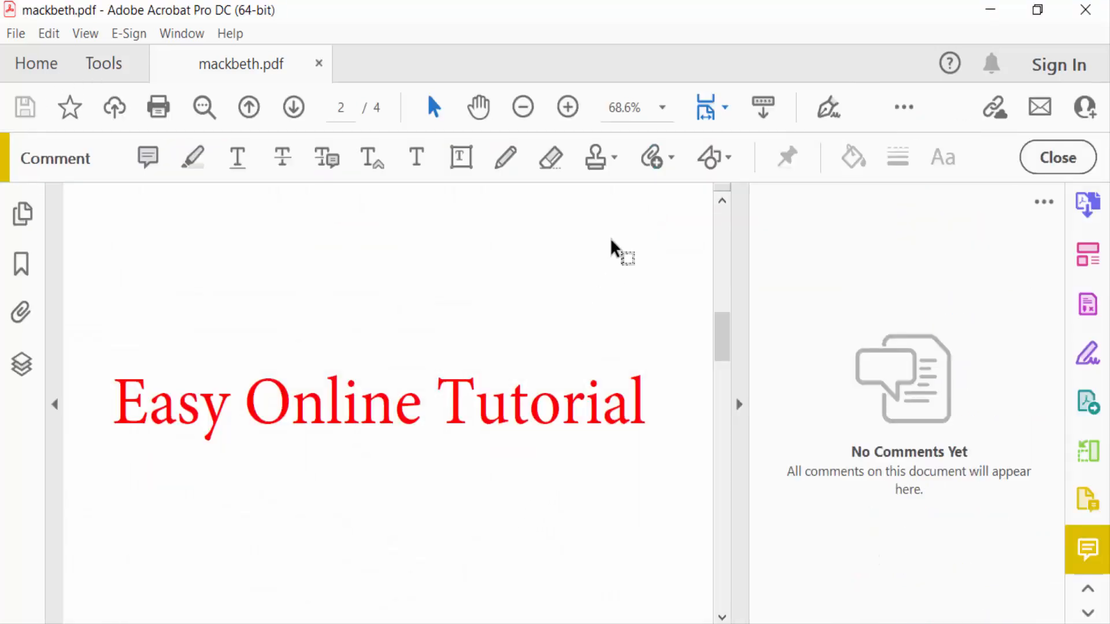
left_click(713, 158)
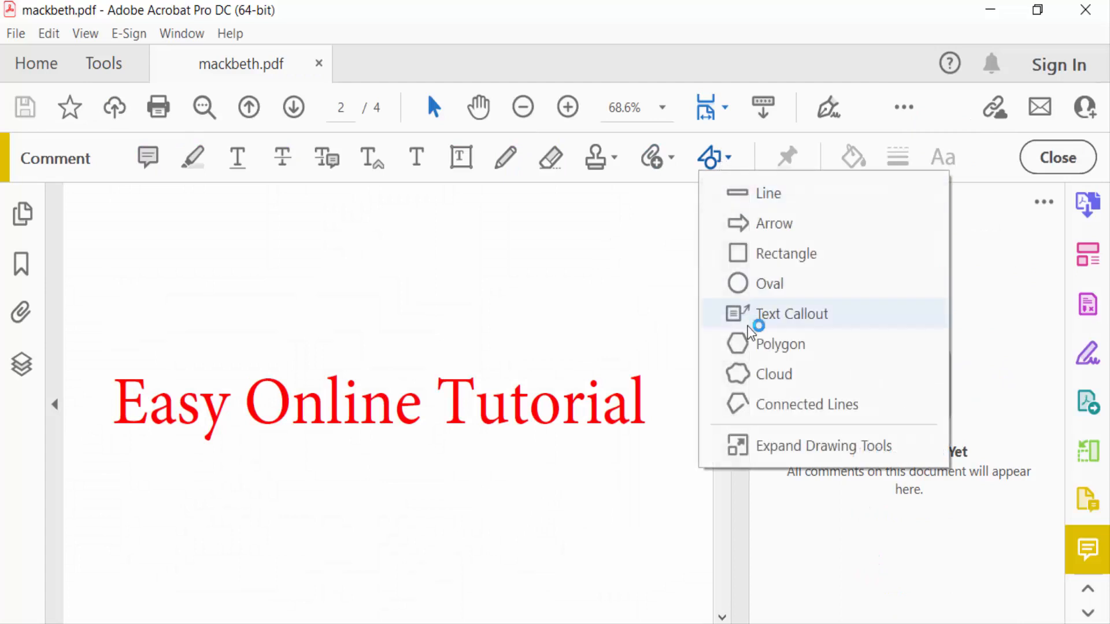
left_click(791, 313)
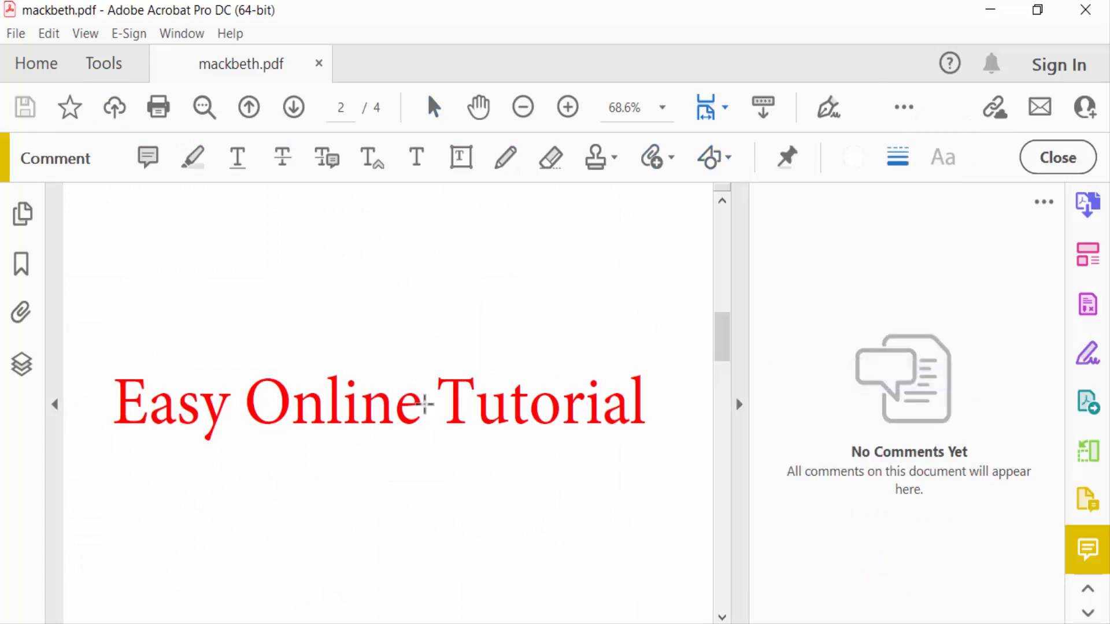
- Draw a revision cloud around the 'Easy Online Tutorial' title and reshape it
left_click_drag(103, 350, 223, 329)
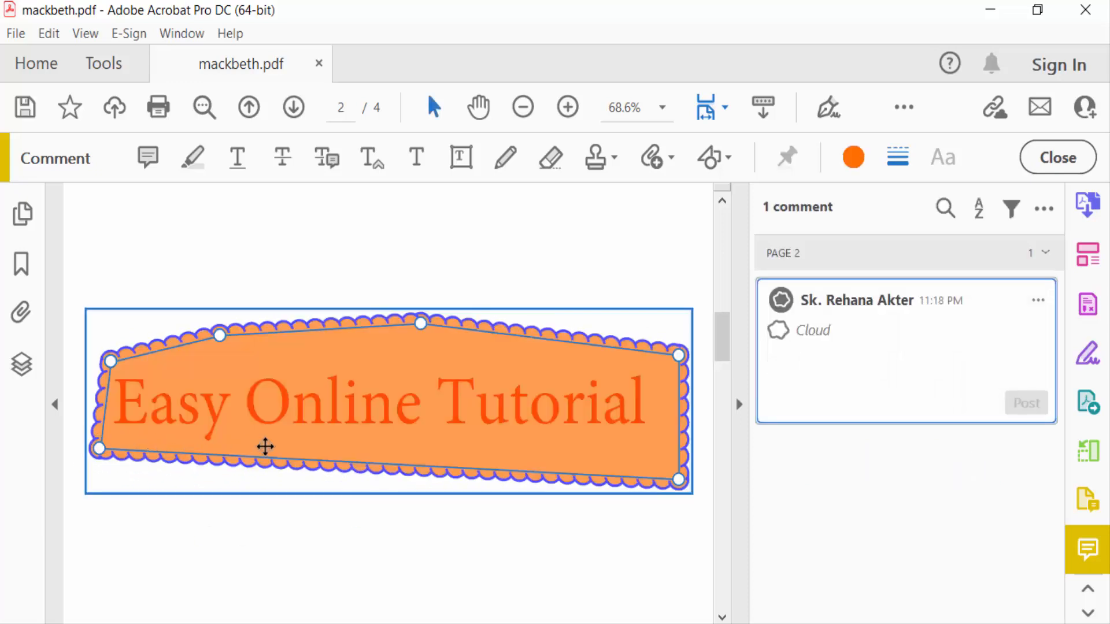
left_click(900, 363)
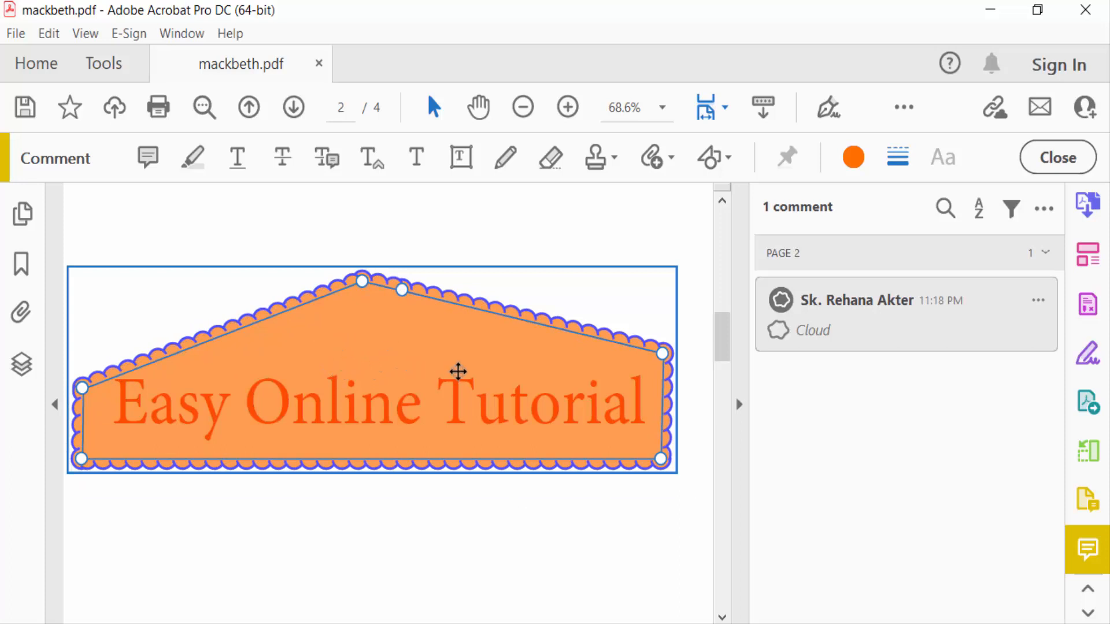
- Try red and grey fills on the title cloud, then settle on blue
left_click(854, 157)
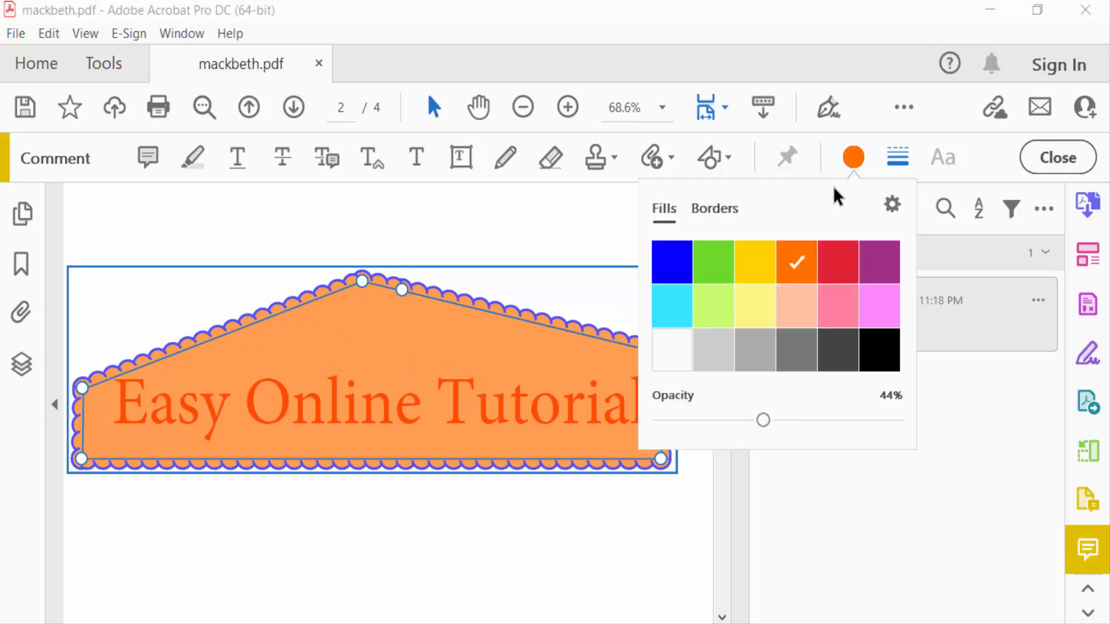
left_click(838, 263)
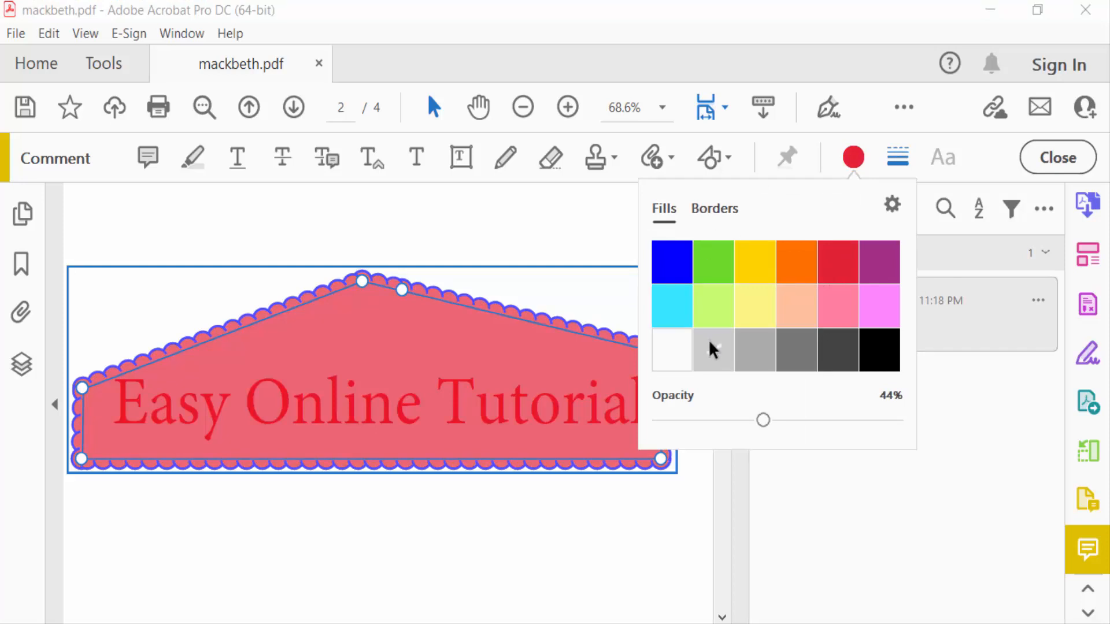
left_click(755, 350)
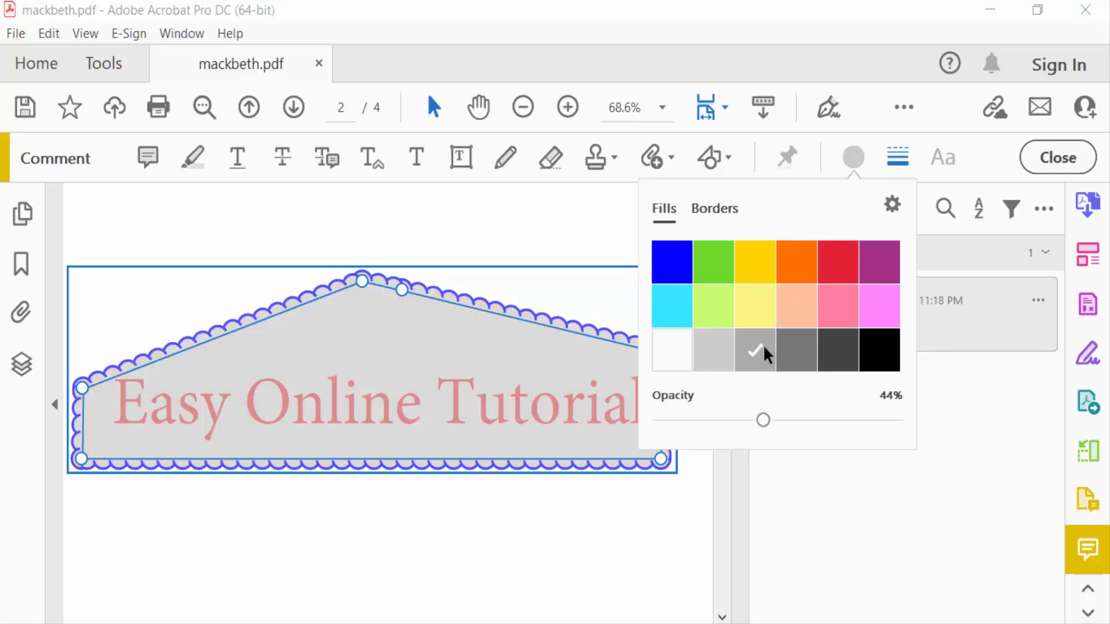
left_click(838, 350)
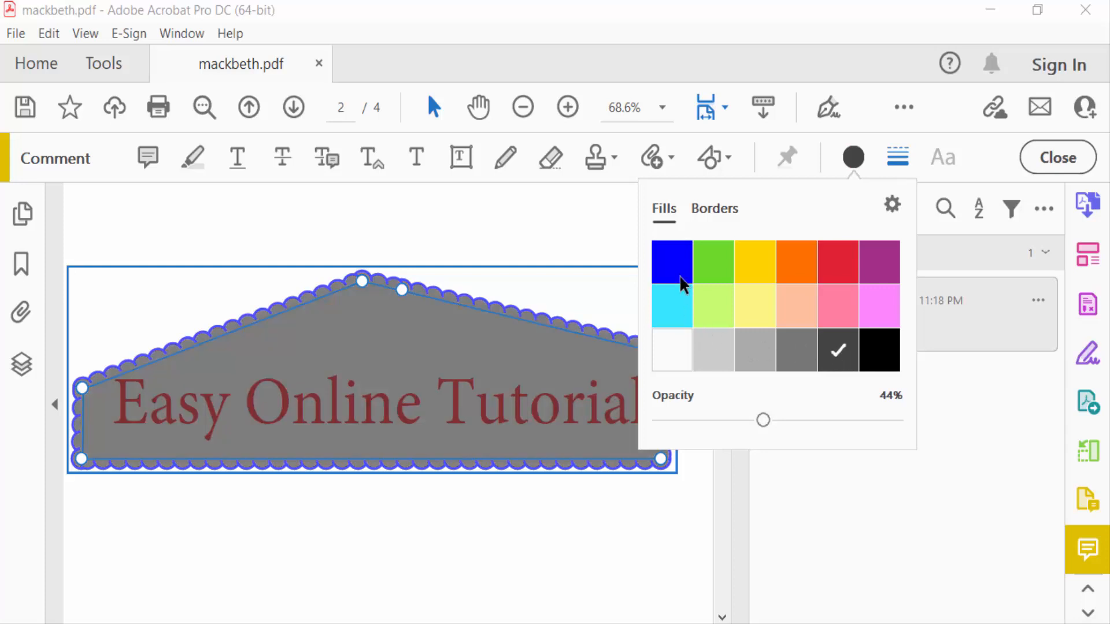
left_click(671, 262)
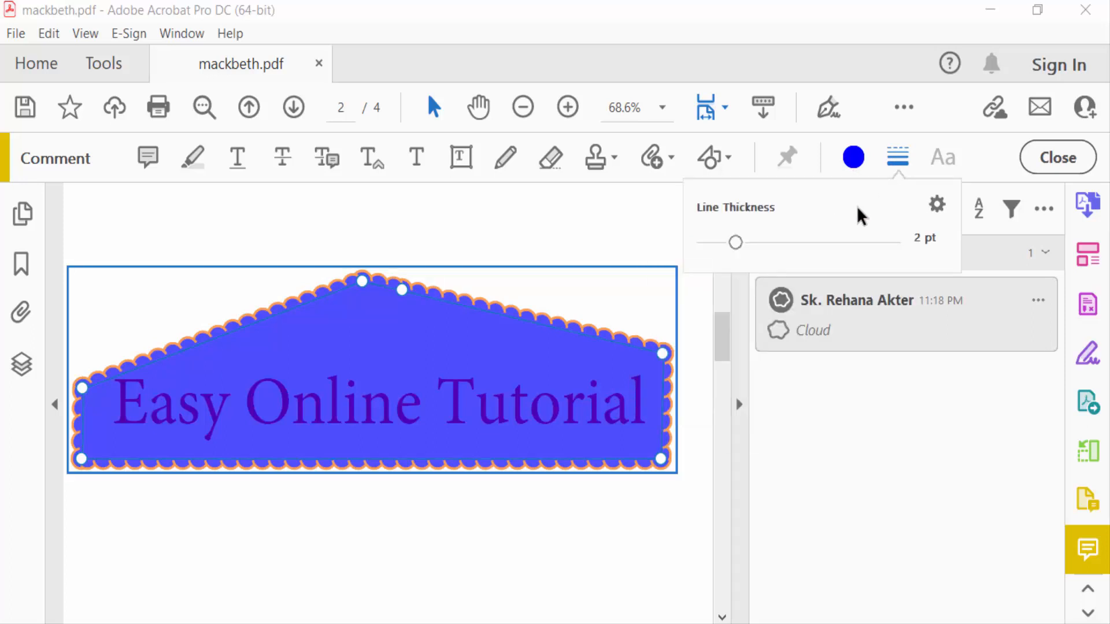
- Drag the line thickness slider to make the cloud border 3 pt
left_click_drag(733, 242, 751, 242)
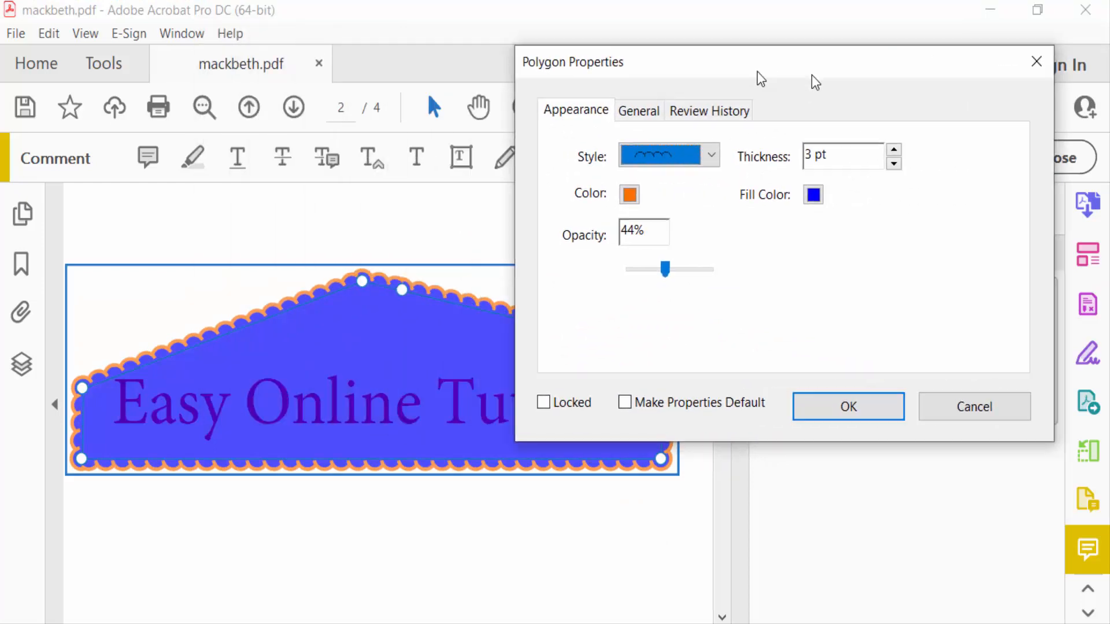
- Switch the cloud border to the smaller-scallop cloudy style and apply it
left_click(710, 155)
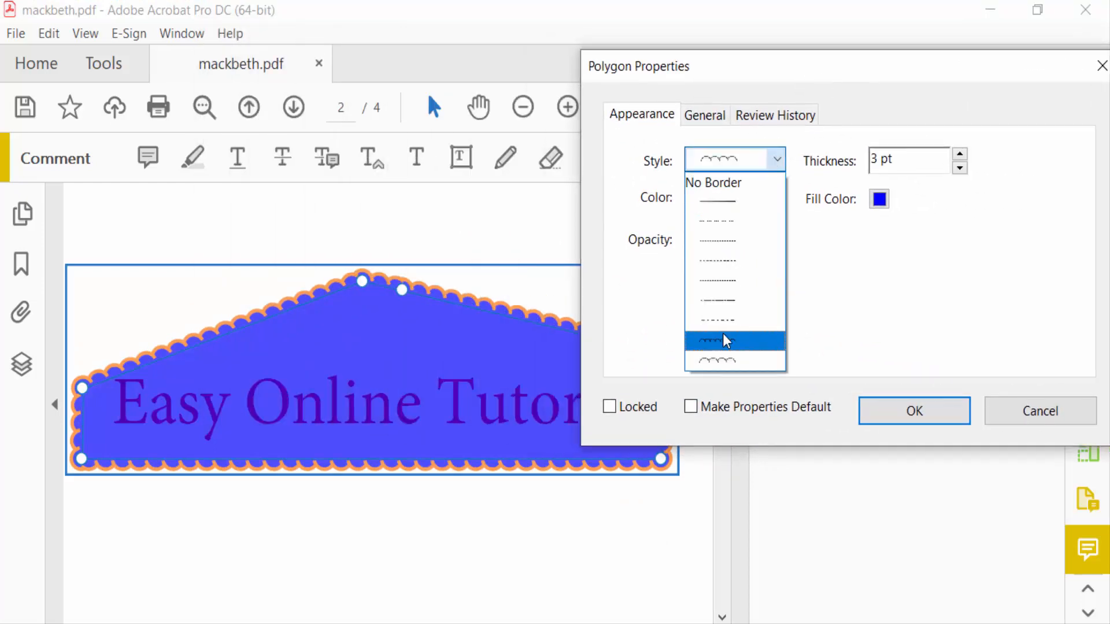
left_click(717, 341)
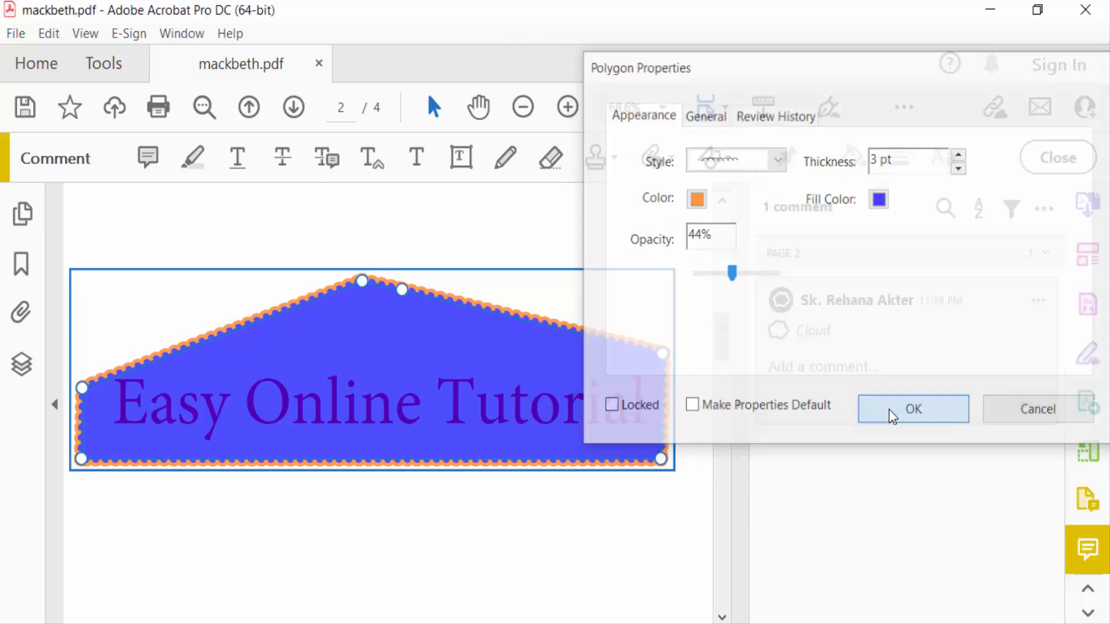
left_click(912, 410)
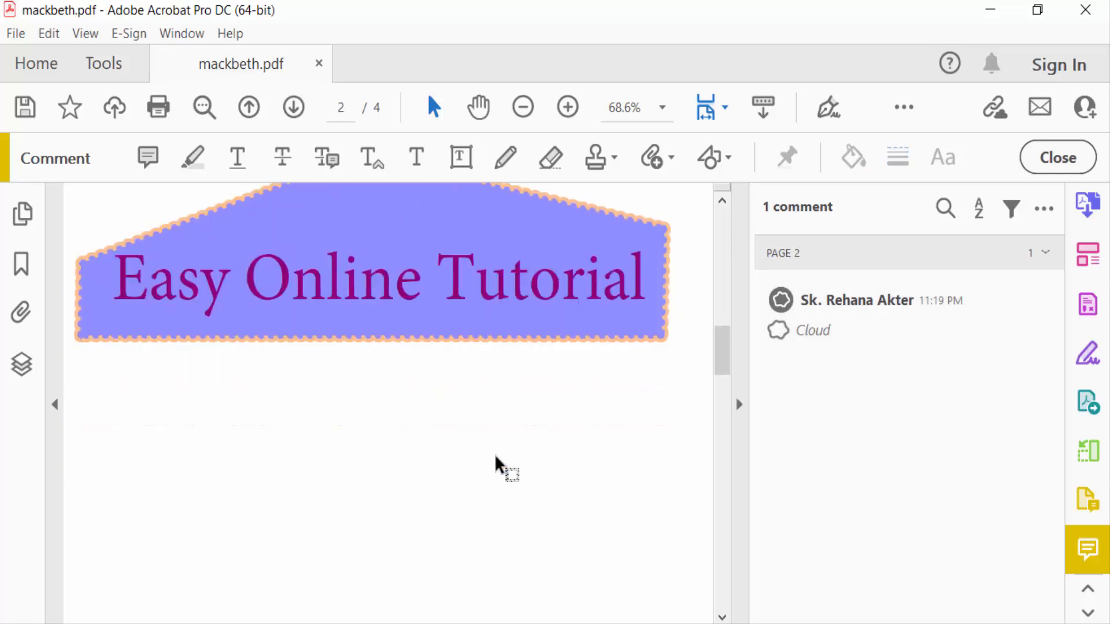
mouse_move(713, 181)
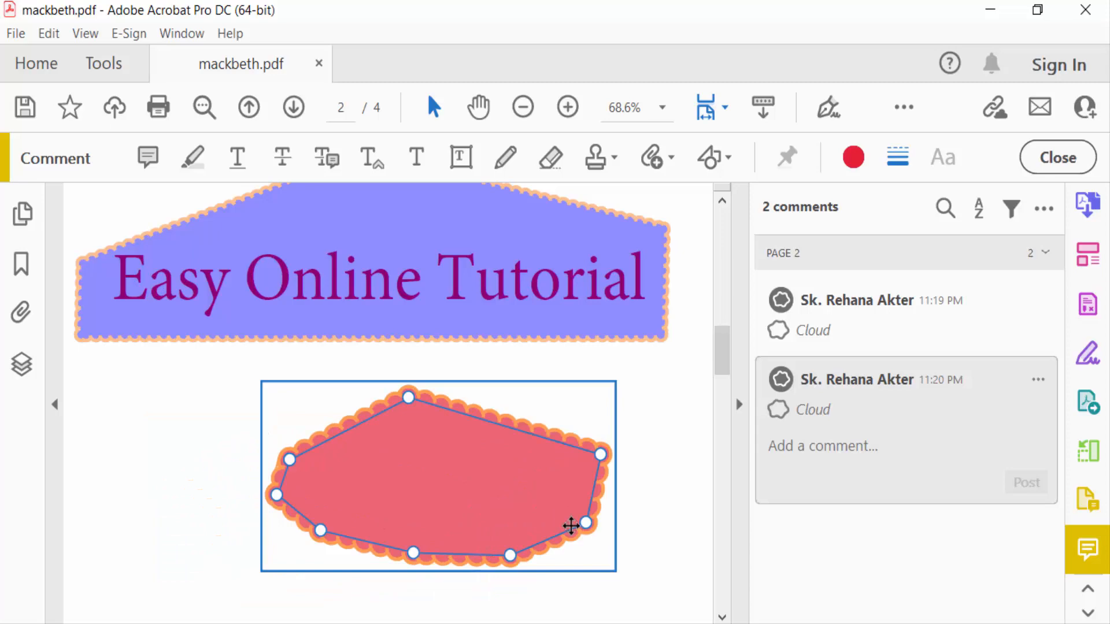
- Deselect the second cloud and scroll to page one's Macbeth summary
left_click(849, 446)
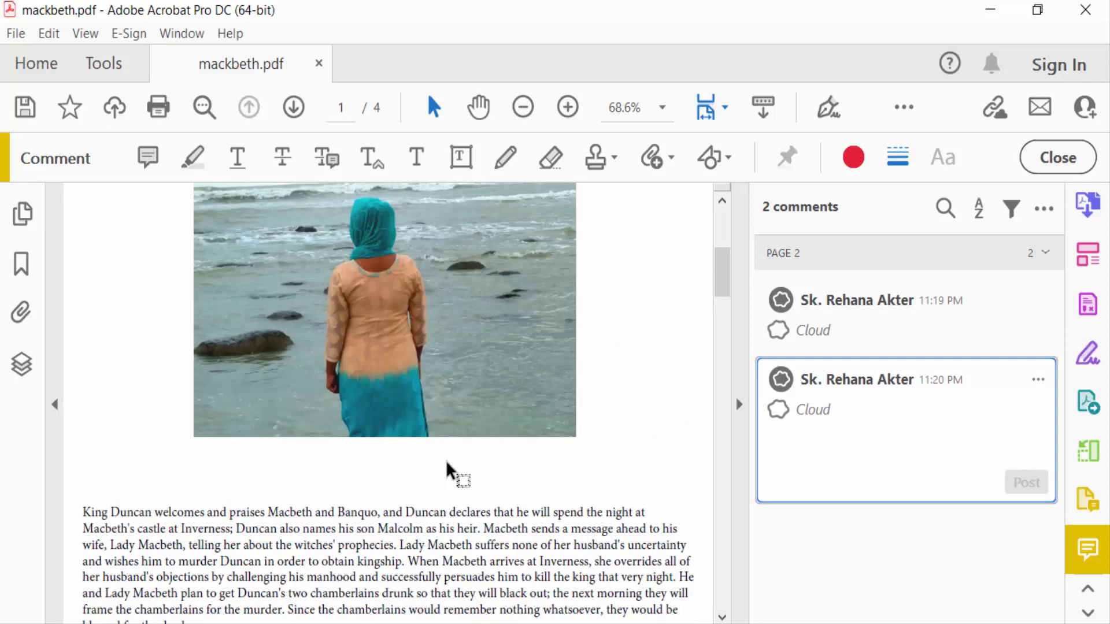
scroll("down", 3)
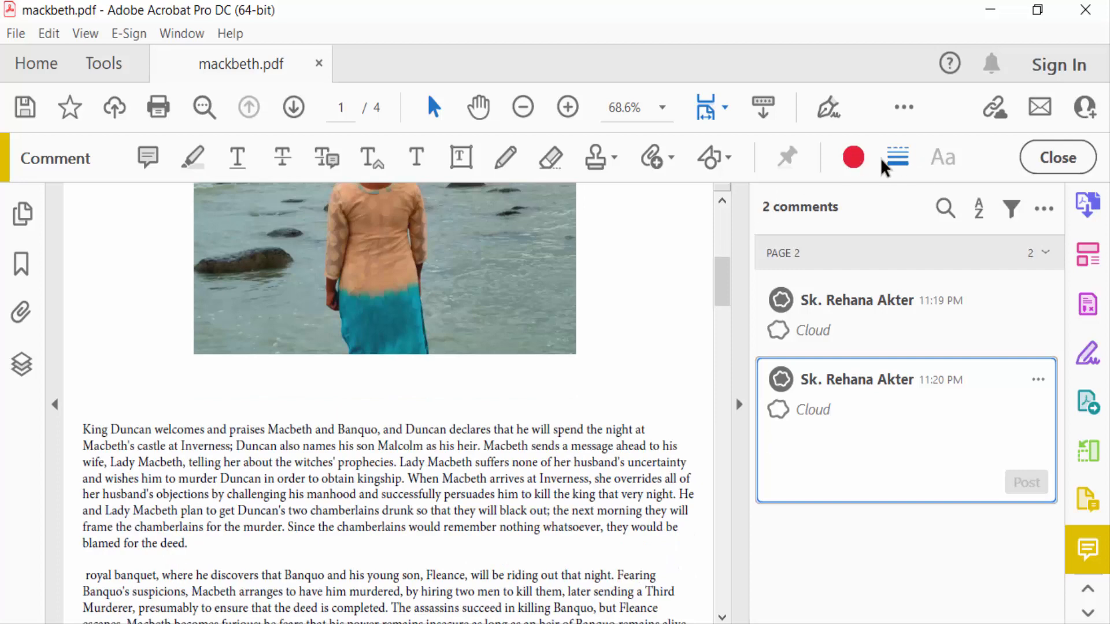